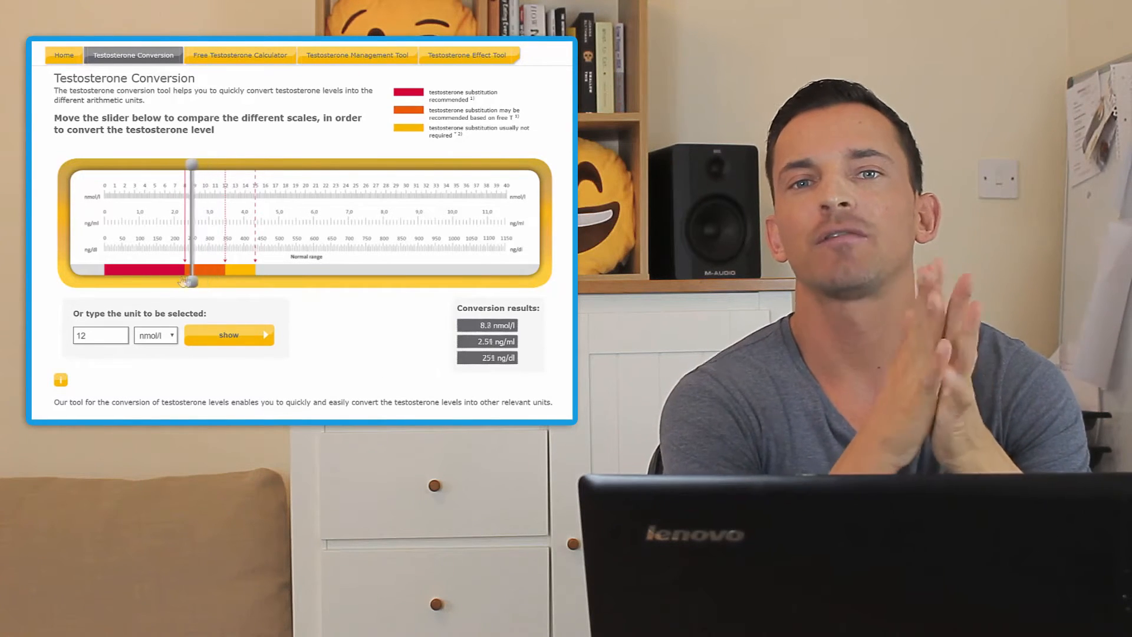
Step: Slide the level down to 7.7 nmol/l, then up to 33.1 nmol/l
left_click_drag(189, 276, 109, 276)
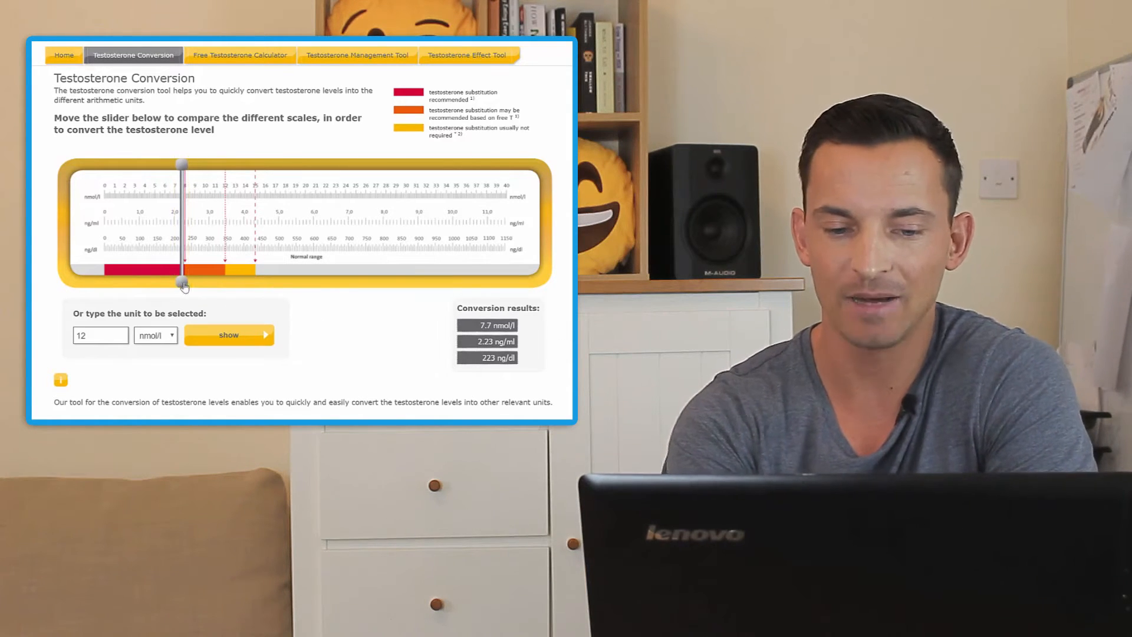
left_click_drag(181, 282, 408, 282)
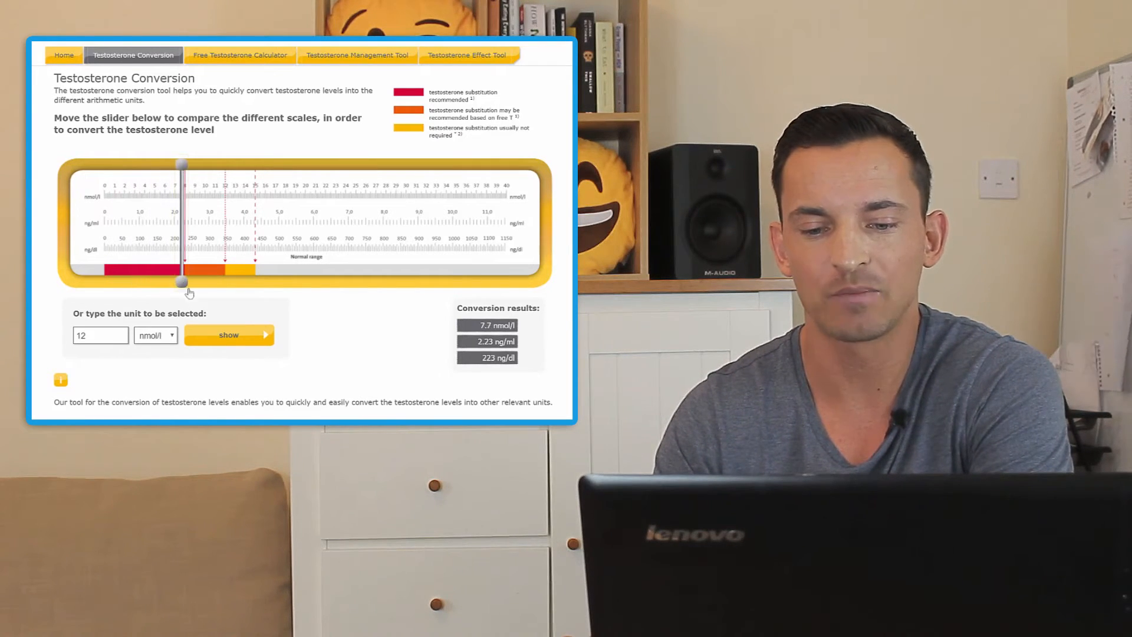
mouse_move(185, 286)
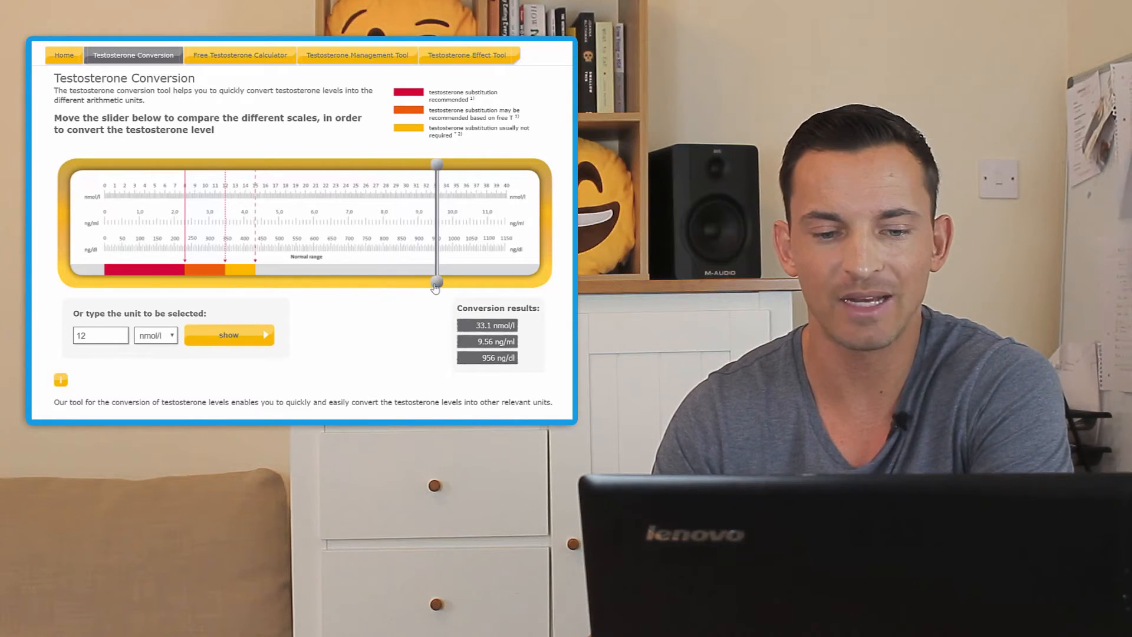
Step: Slide the level to 12 nmol/l, giving 3.47 ng/ml and 347 ng/dl
left_click_drag(435, 282, 228, 282)
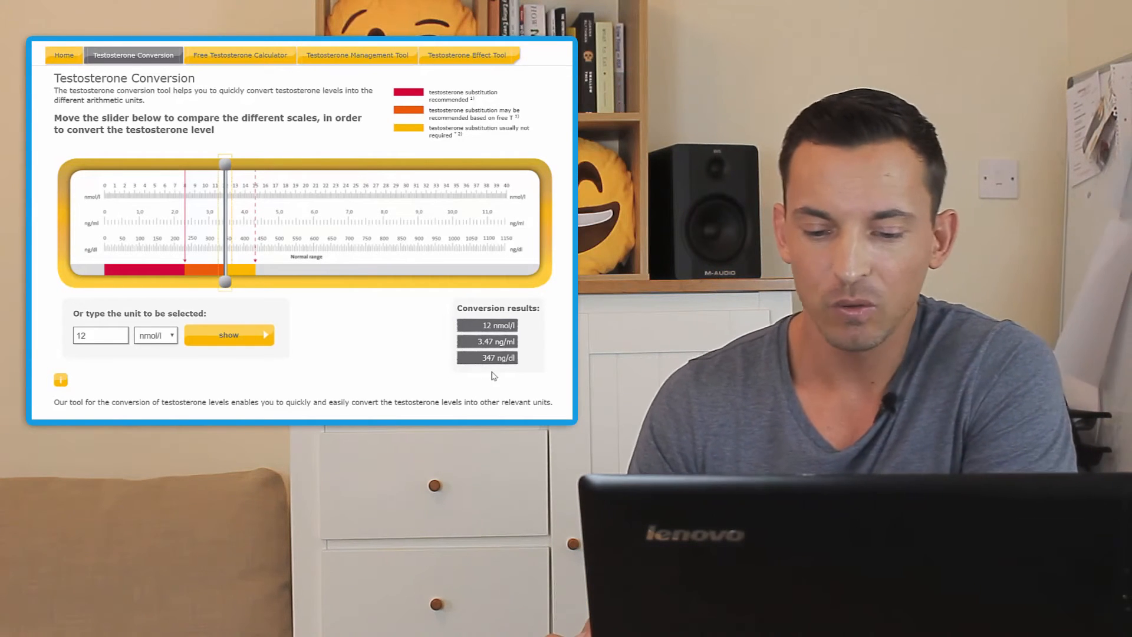
mouse_move(411, 380)
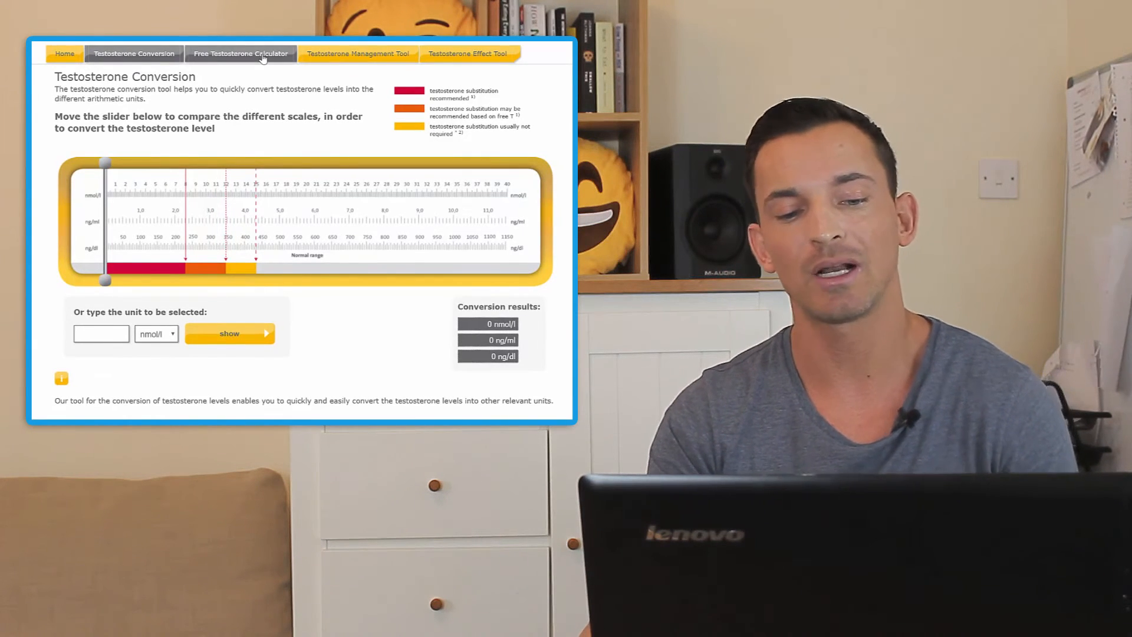
Step: View the Free Testosterone Calculator, then the Testosterone Management Tool conditions list
left_click(241, 53)
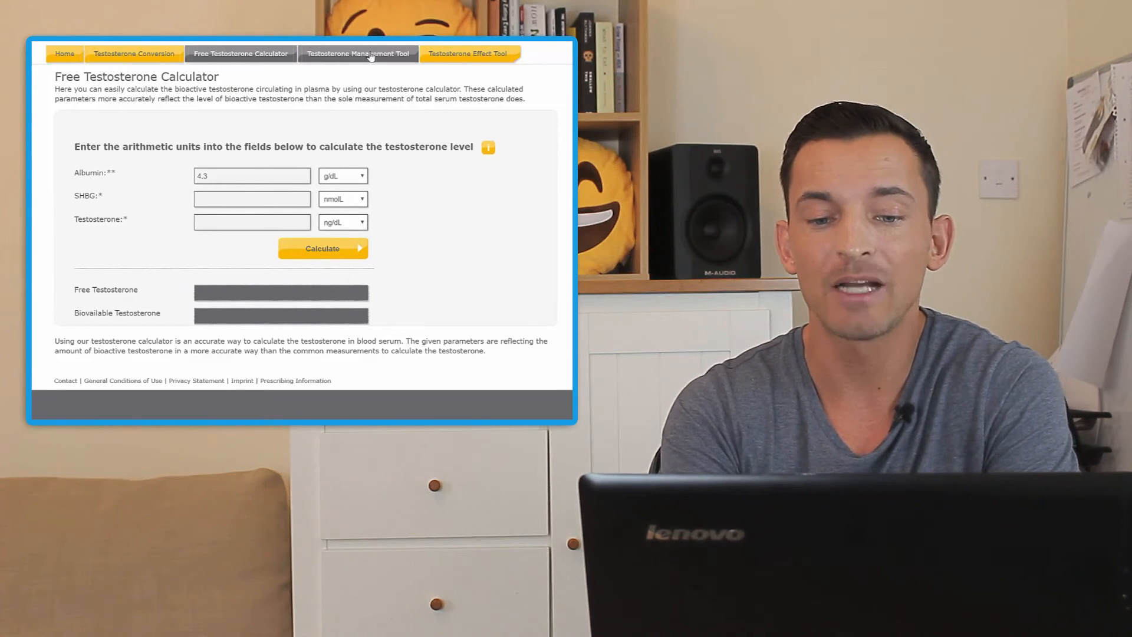
left_click(358, 53)
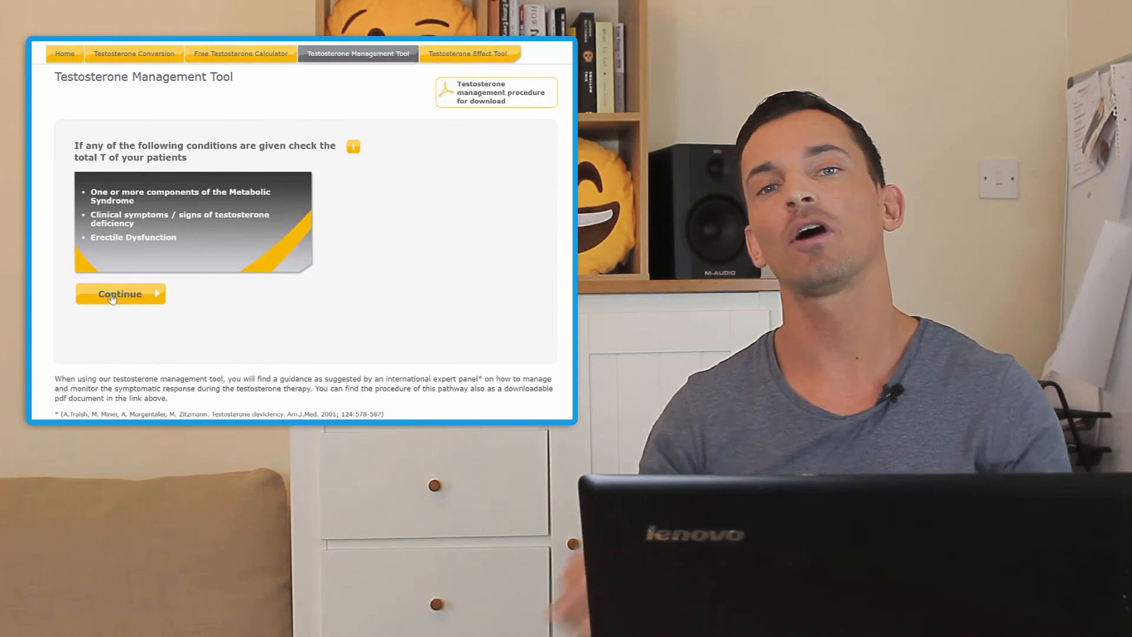
left_click(120, 293)
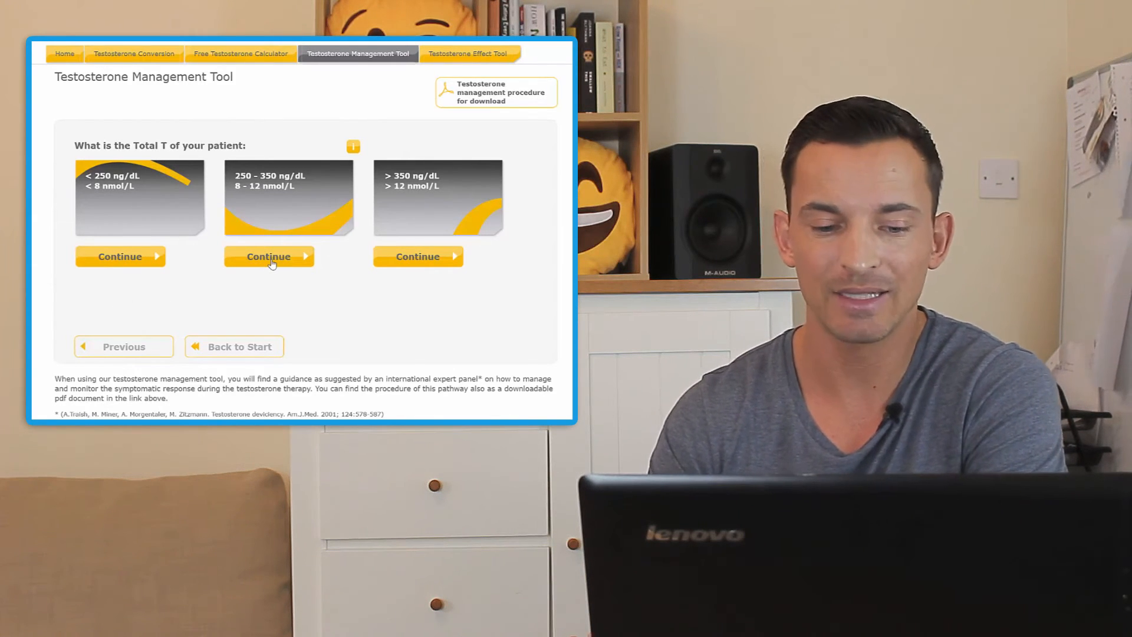
left_click(269, 257)
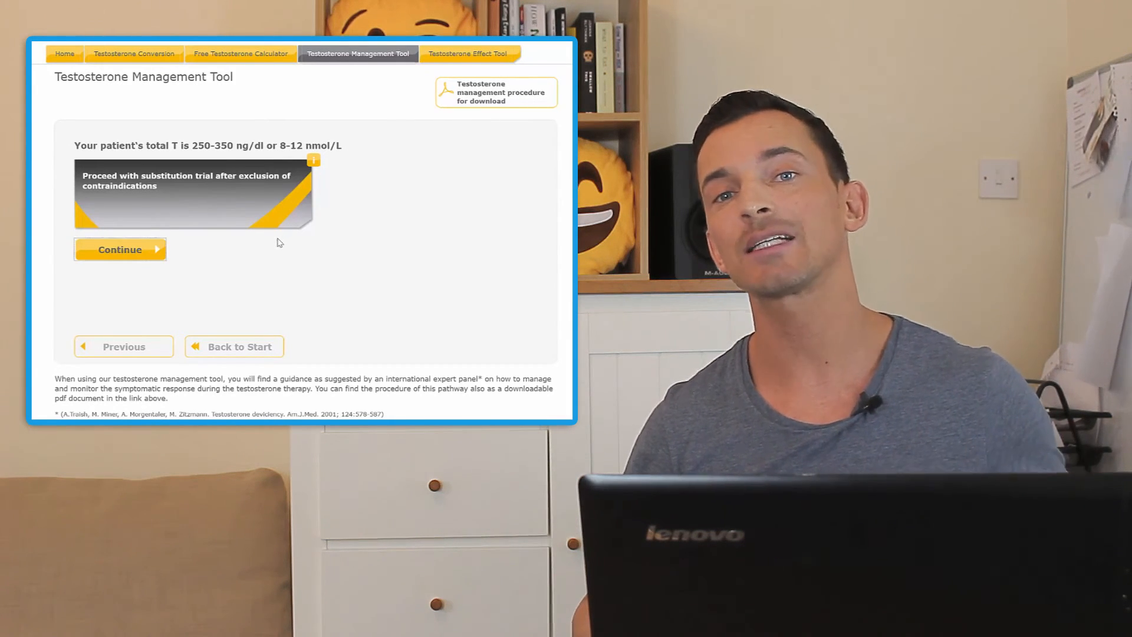
left_click(120, 249)
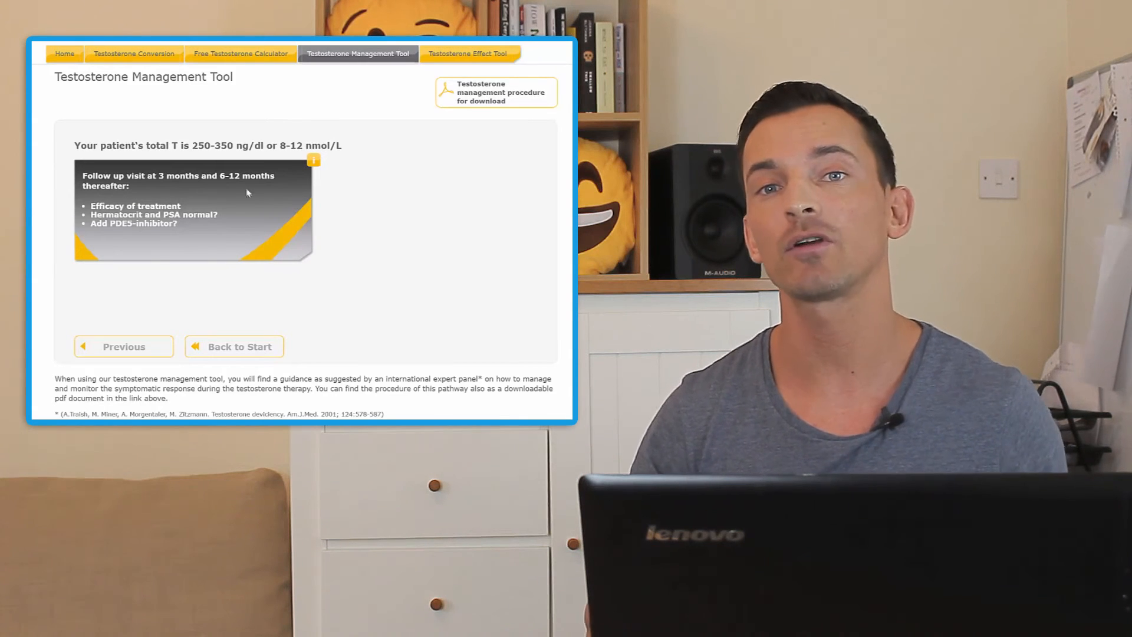
mouse_move(171, 265)
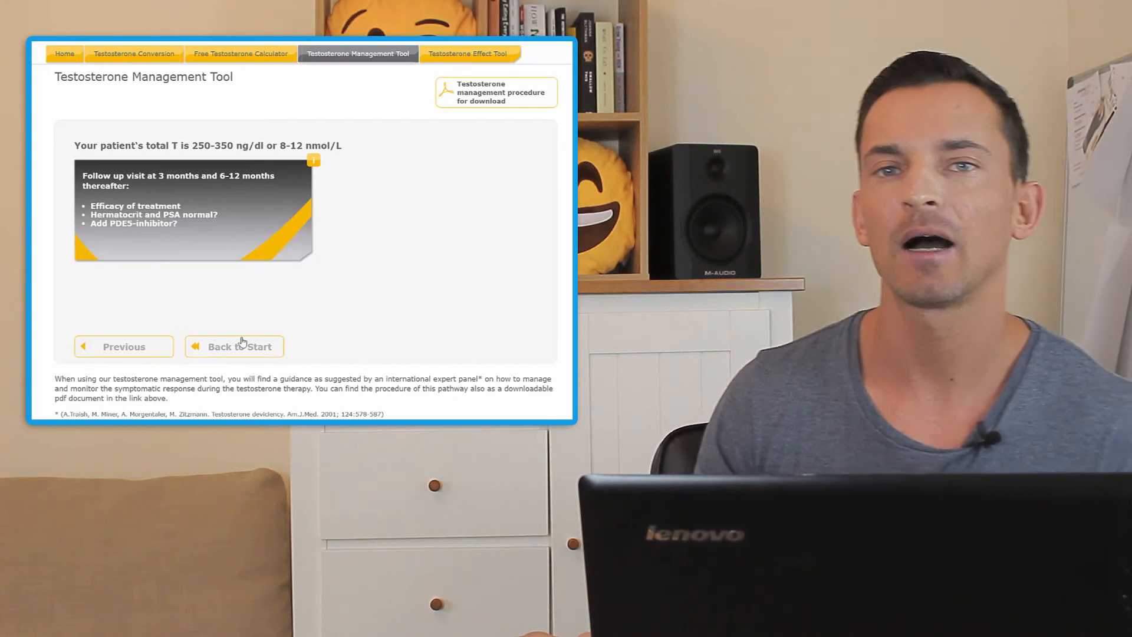
left_click(235, 346)
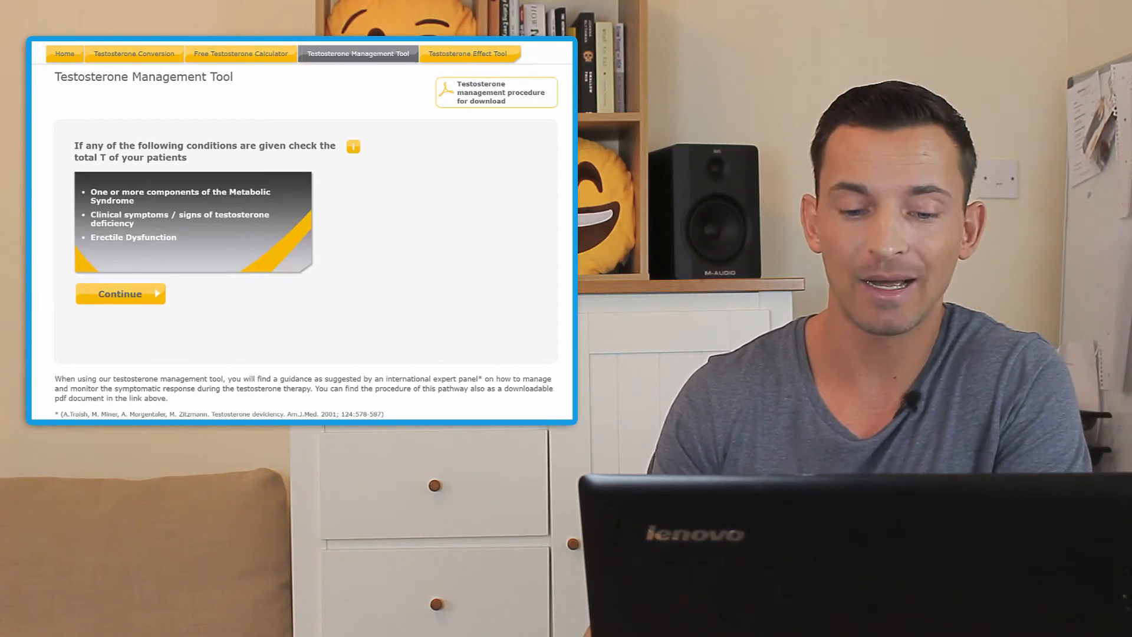